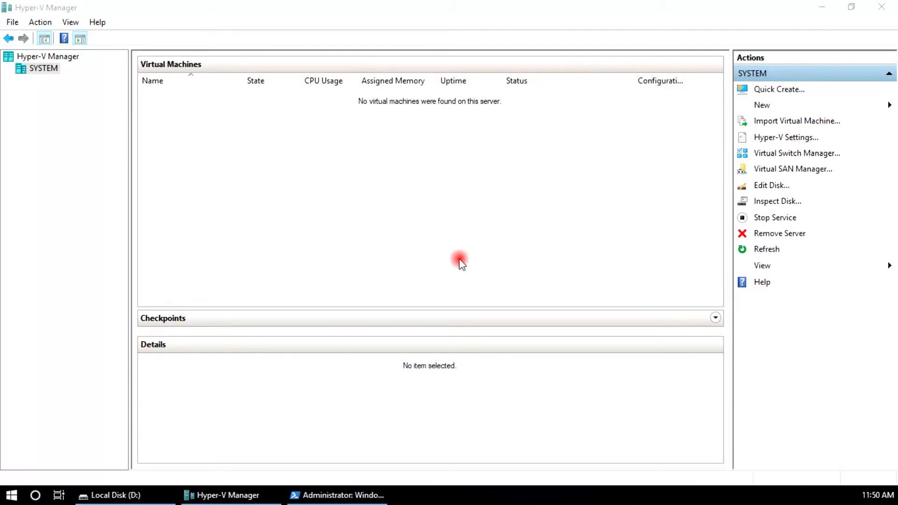
mouse_move(89, 109)
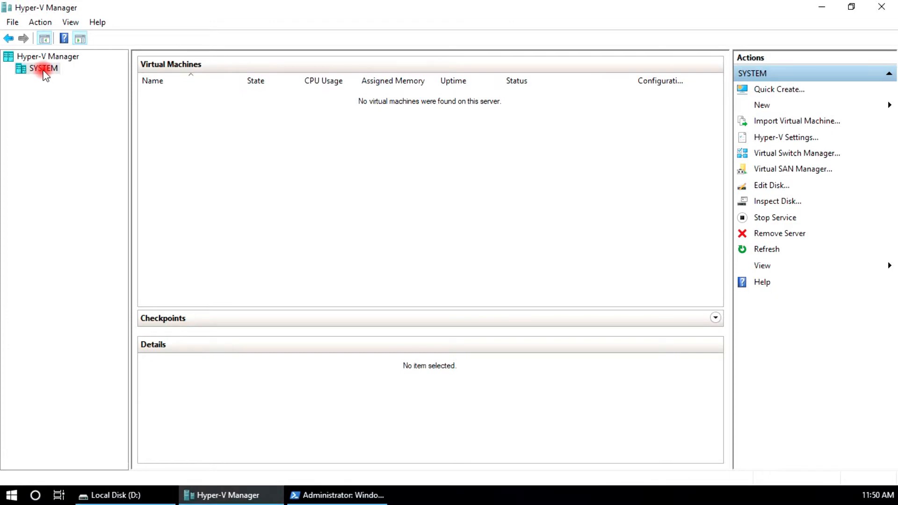
Step: Bring the Administrator: Windows PowerShell window to the front over Hyper-V Manager
left_click(337, 495)
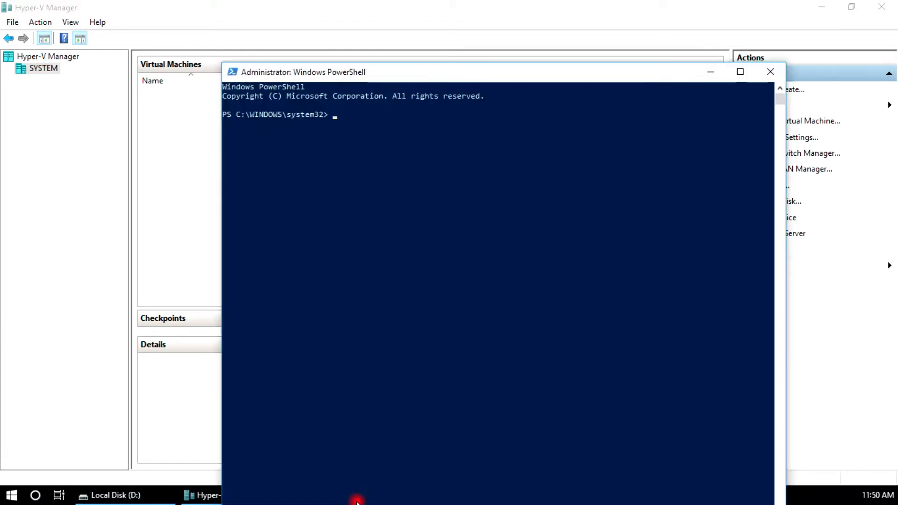
Step: Add a new folder named DEMOVM at the root of Local Disk (D:)
left_click(115, 495)
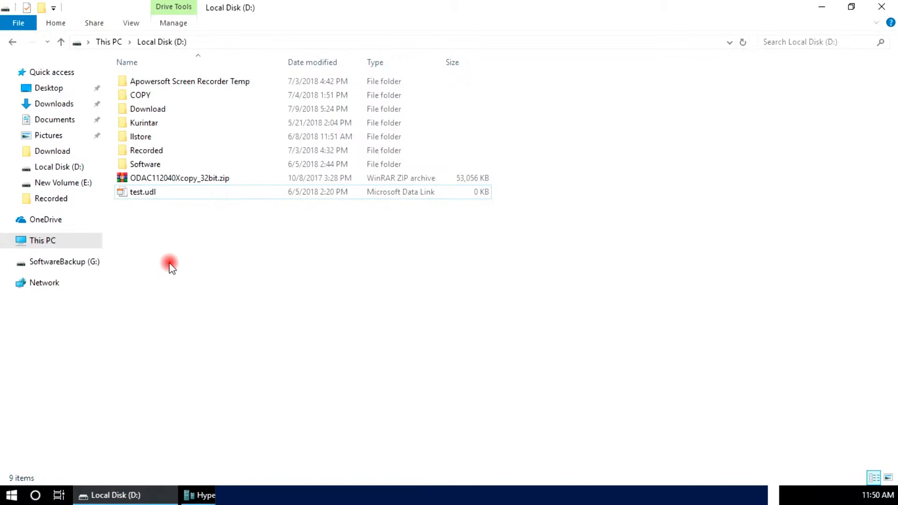
right_click(169, 266)
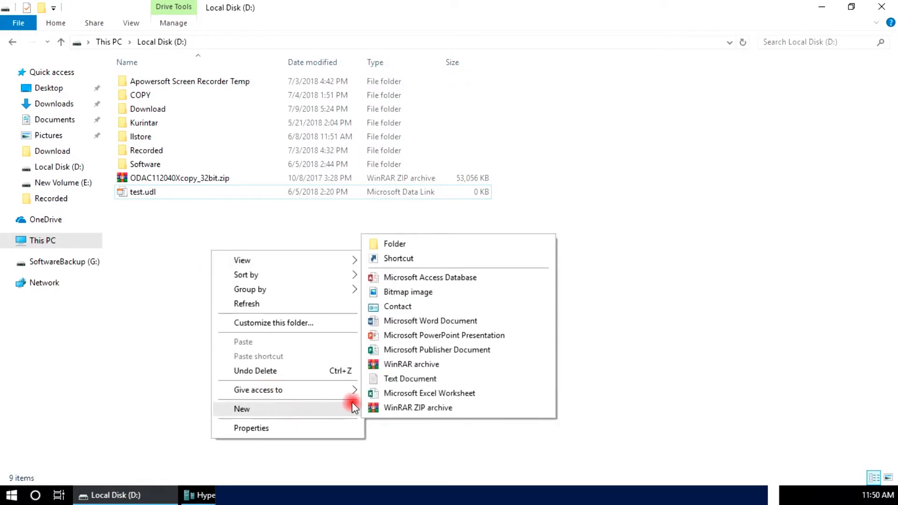
left_click(393, 244)
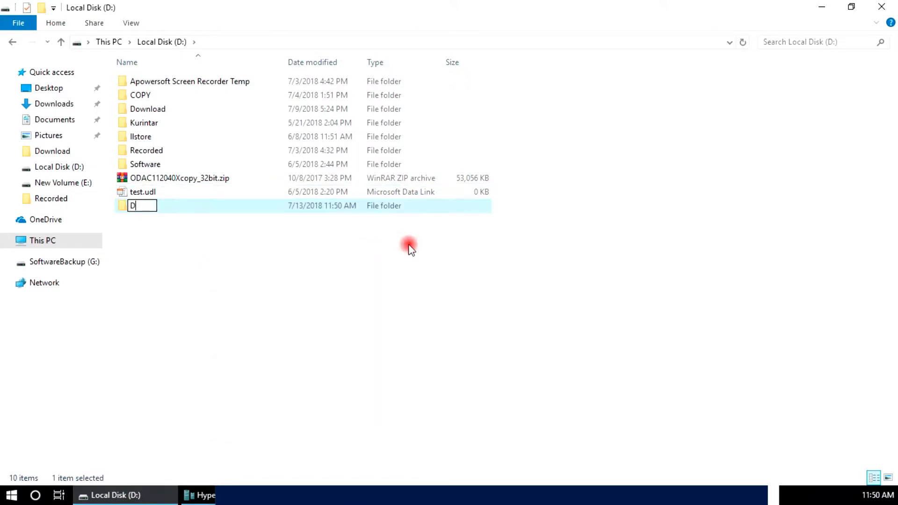
type("EMOVM")
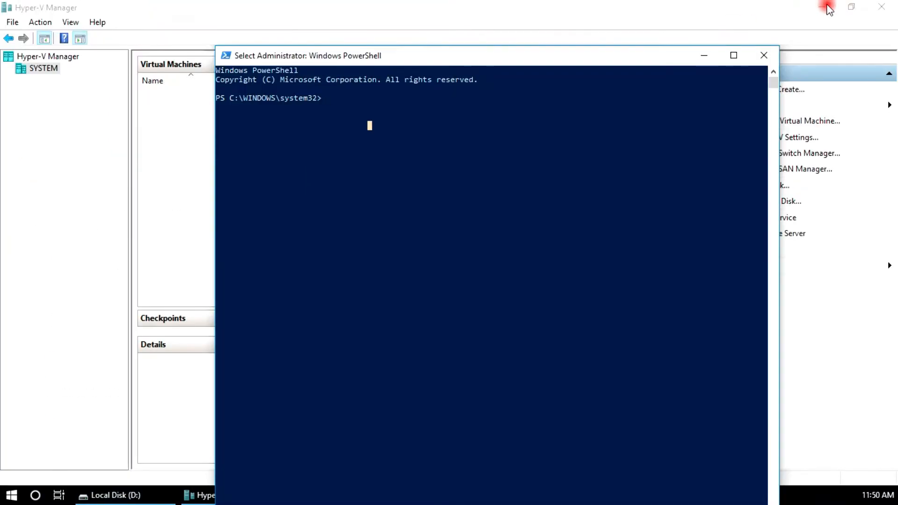
Step: Run New-VM for DEMOVM on D:\ with 2GB startup memory and a 20GB DEMO.VHDX
type("ne")
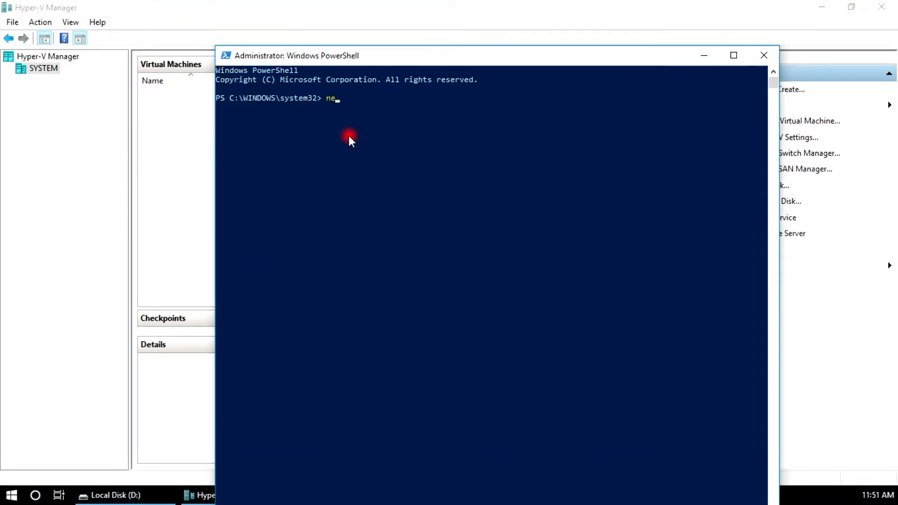
type("w-vm")
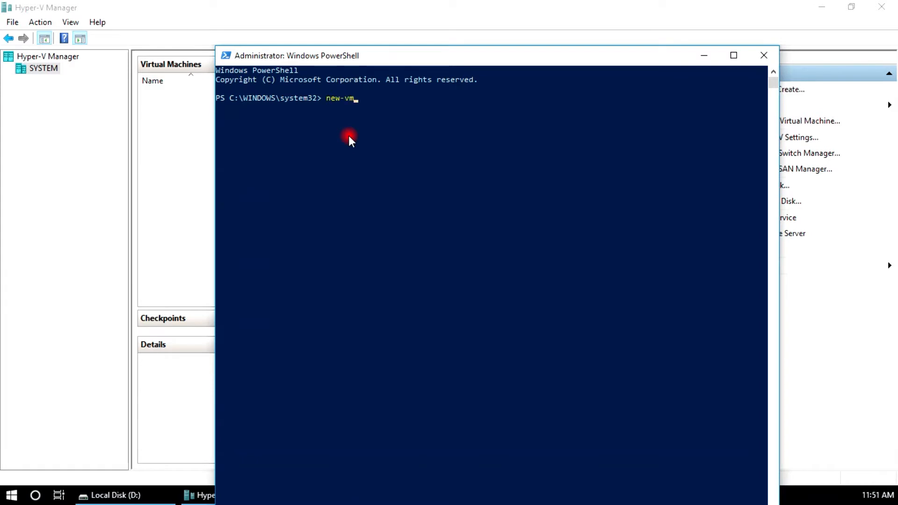
type("-Name")
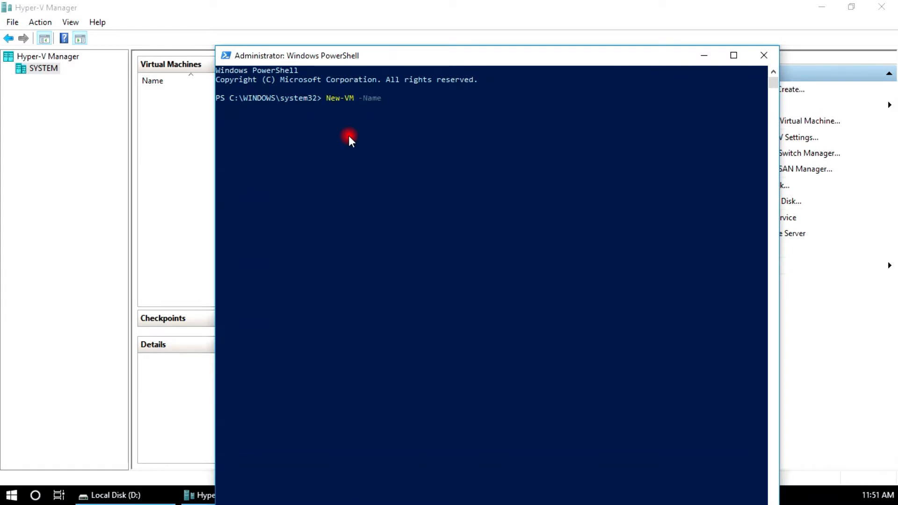
type("\"\"")
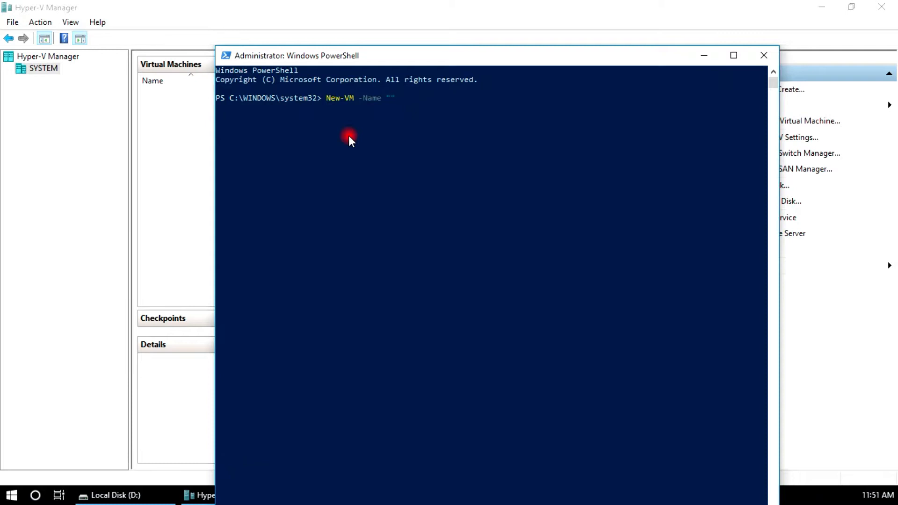
type("DEMOVM")
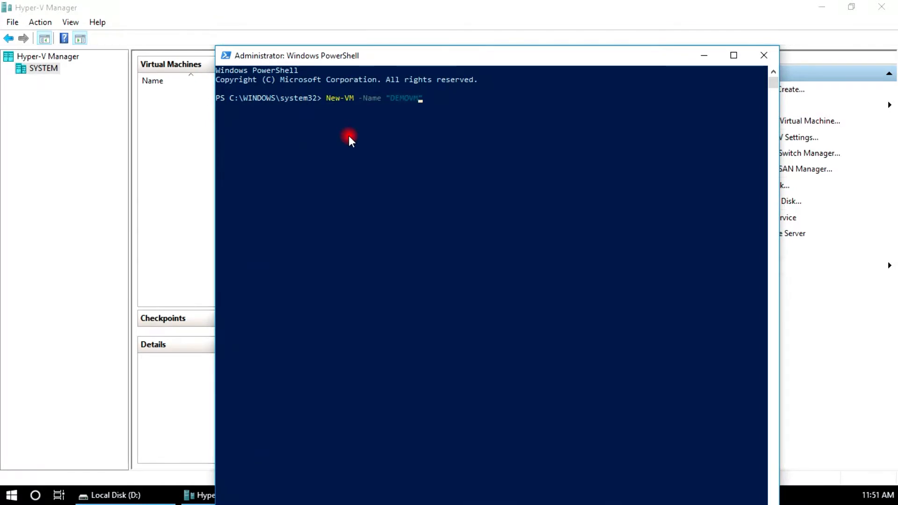
type("-Path")
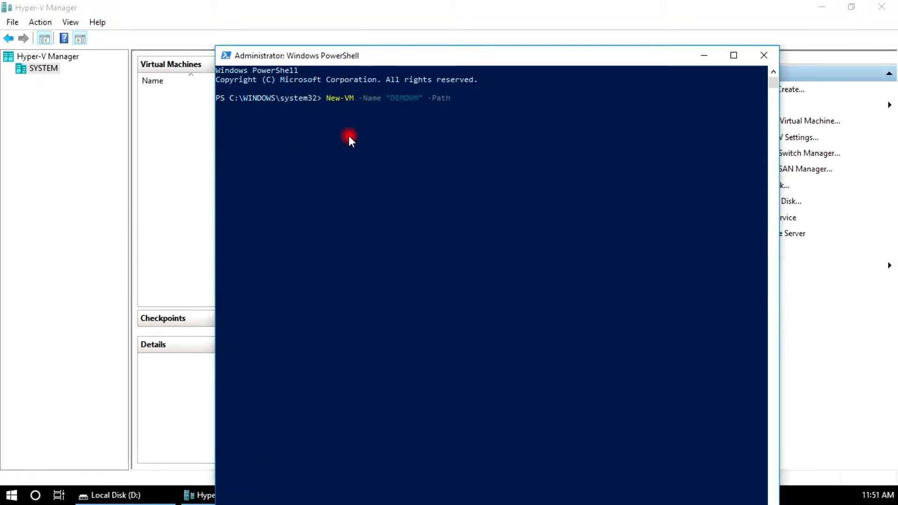
type("\"D:\\DEMOVM\\")
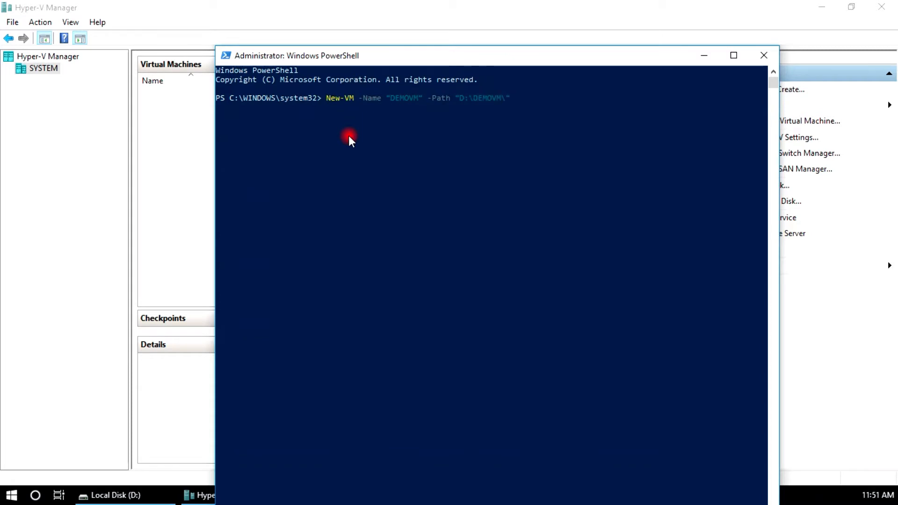
type("-Me")
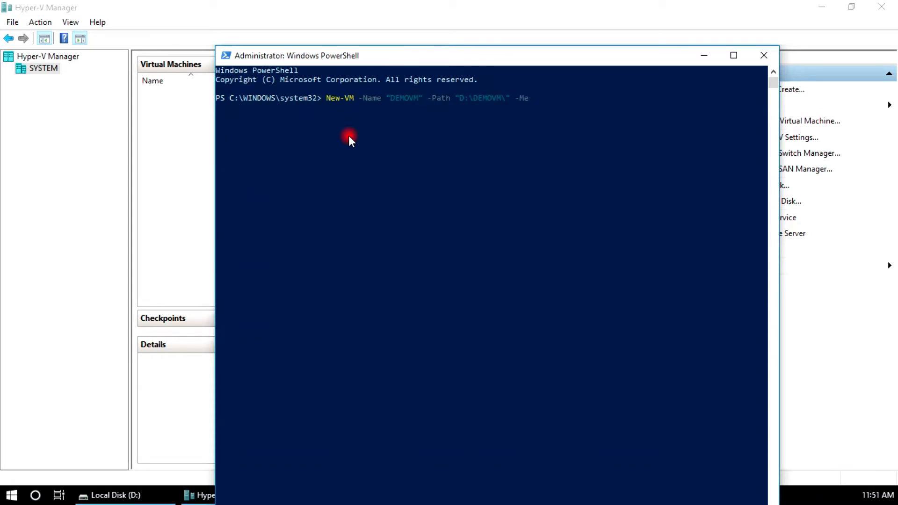
type("moryStartupBytes")
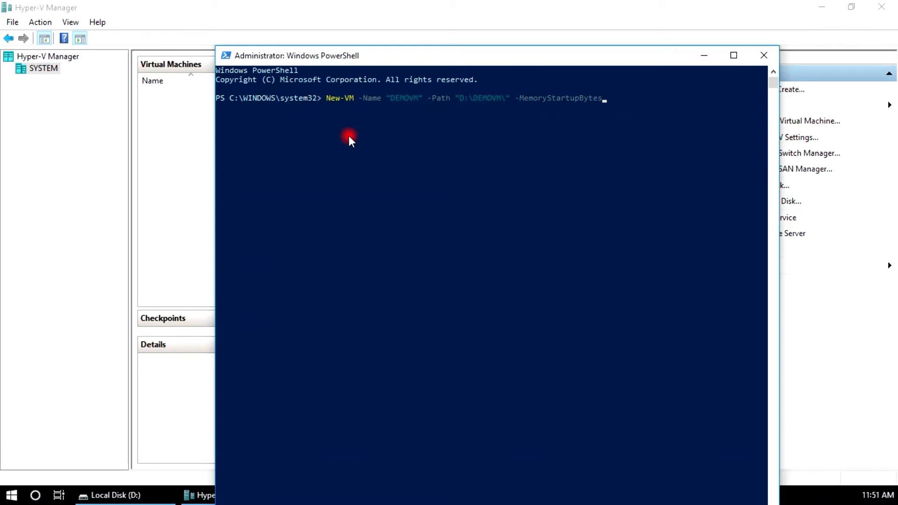
type("2")
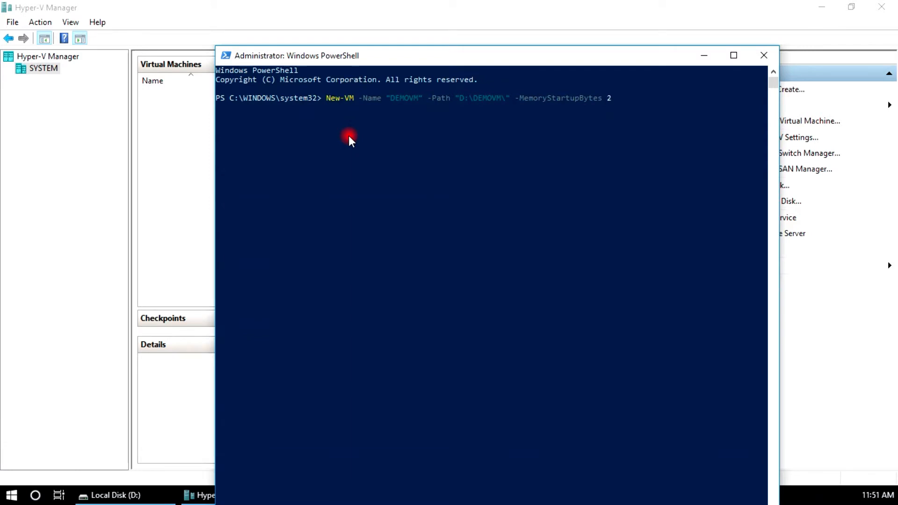
type("GB")
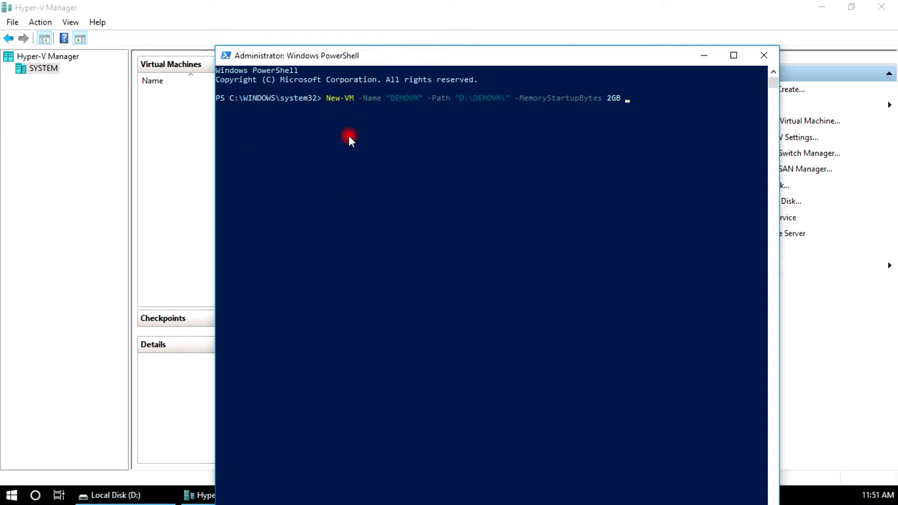
type("-NewVHDPath")
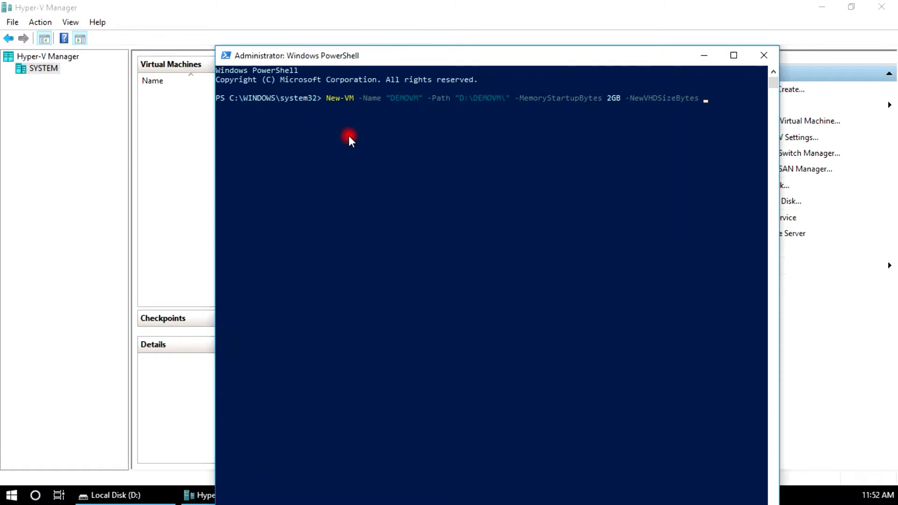
type("20GB")
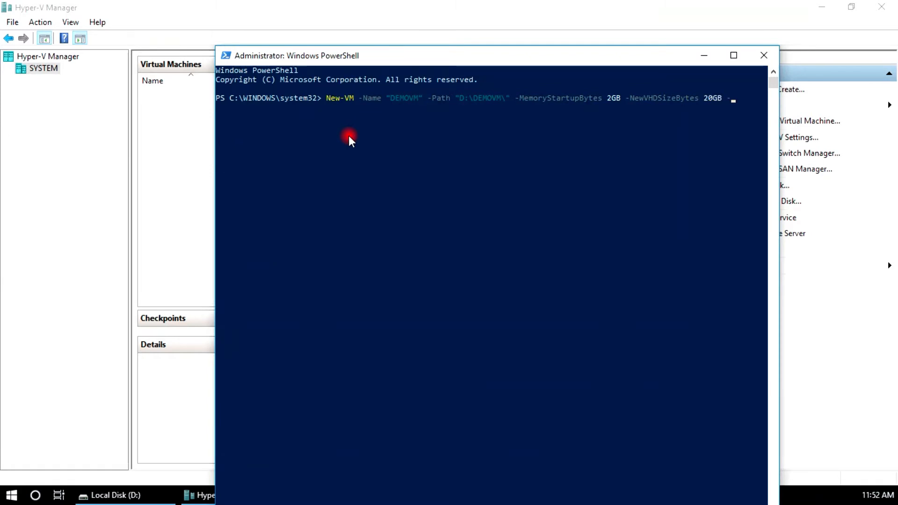
type("-NE")
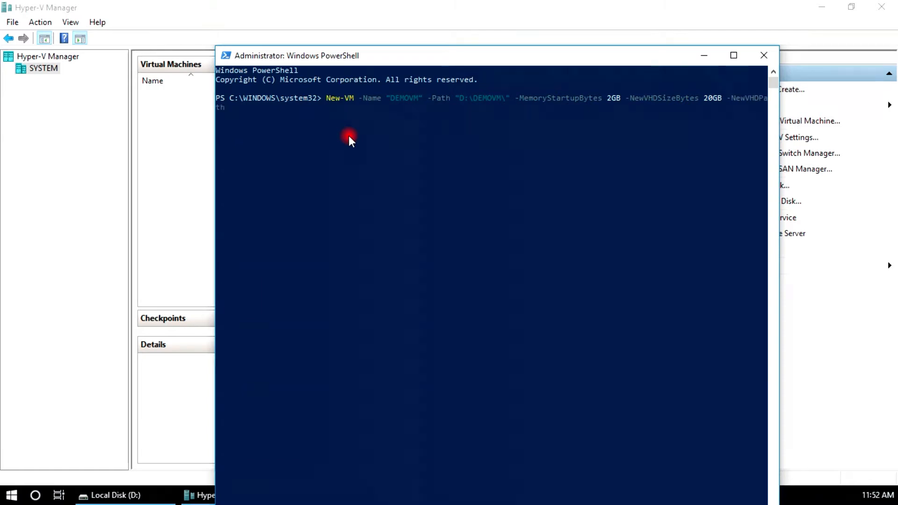
type("\"D:\\")
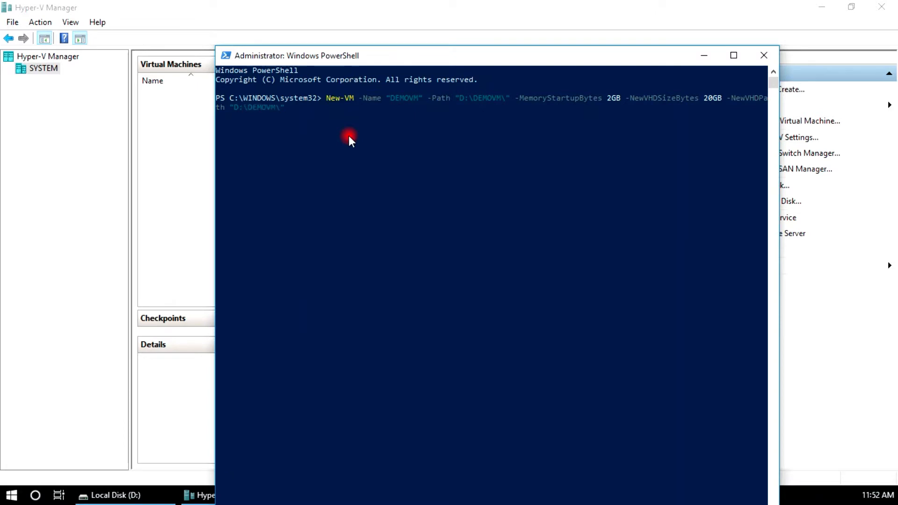
type("DEMO.VHDX")
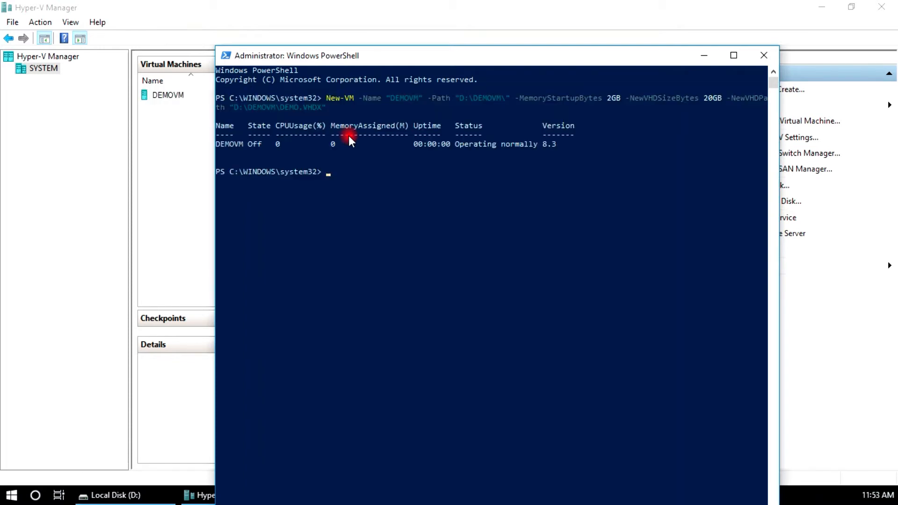
mouse_move(349, 137)
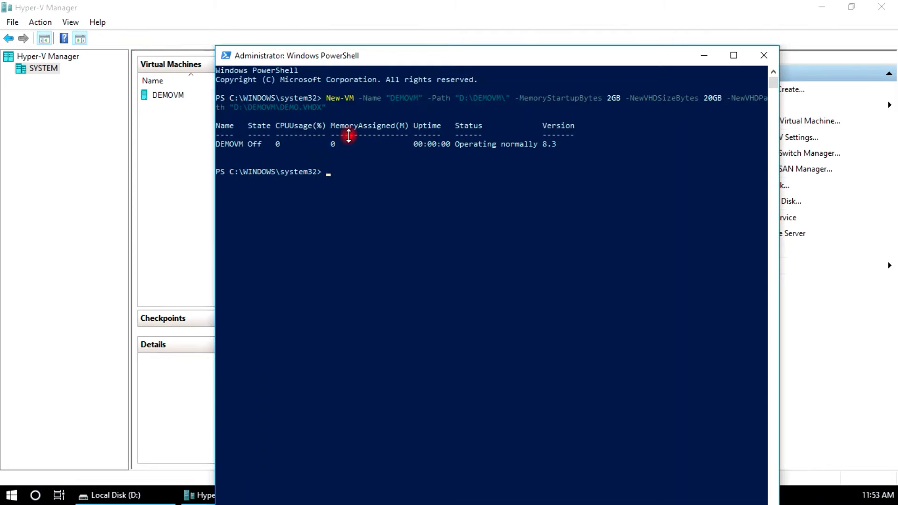
Step: Open DEMOVM's settings in Hyper-V Manager and inspect its IDE hard drive
left_click(764, 55)
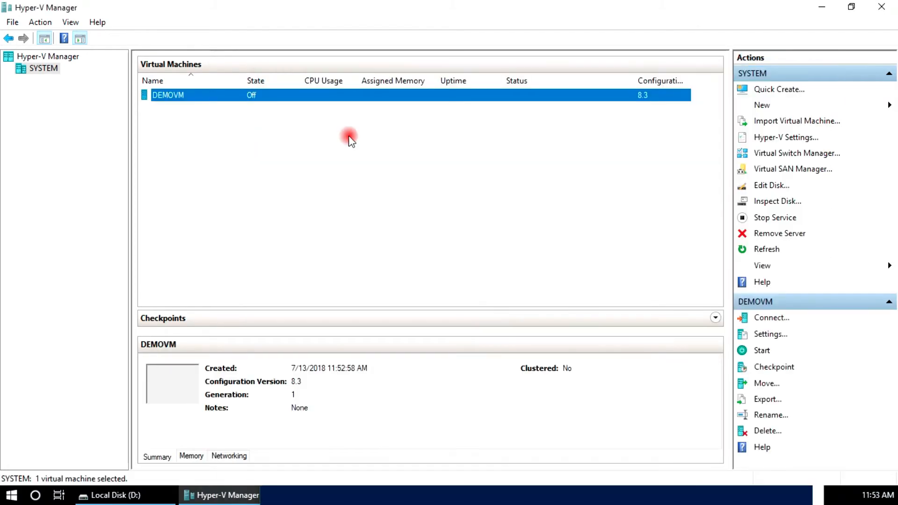
right_click(168, 95)
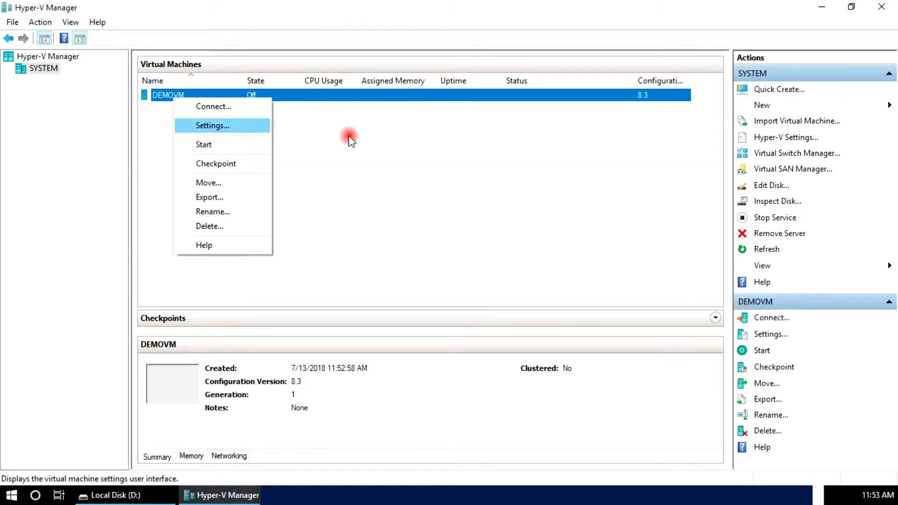
left_click(212, 125)
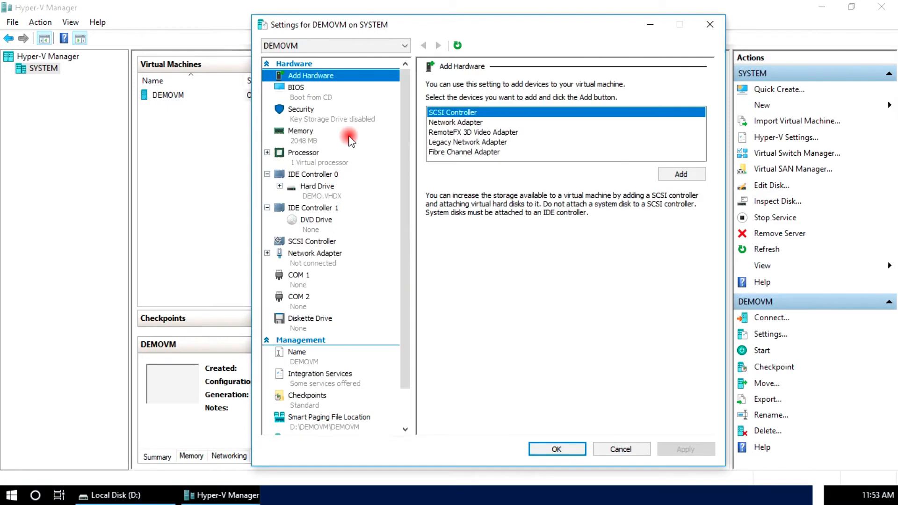
left_click(316, 186)
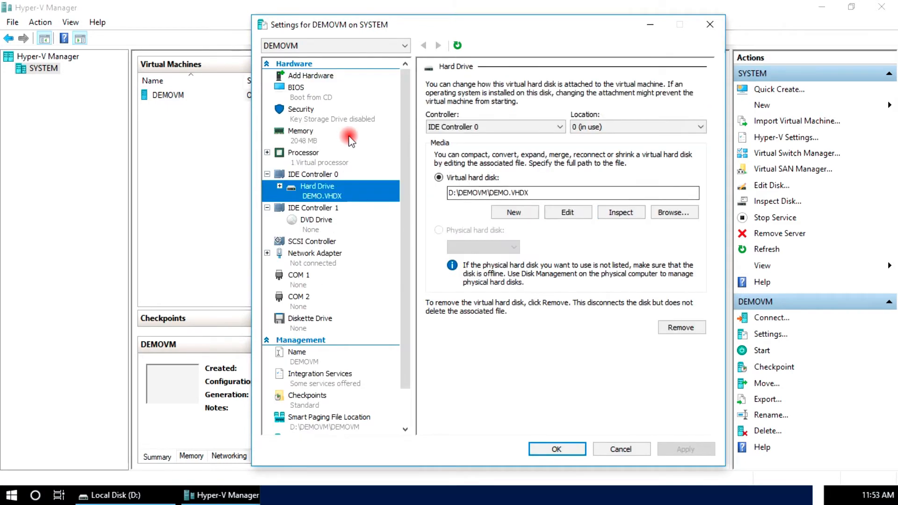
left_click(113, 495)
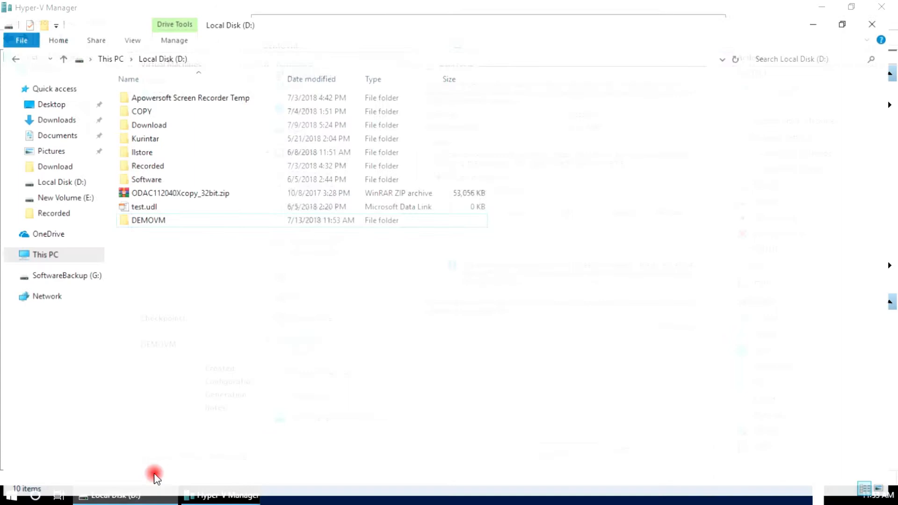
Step: Check D:\DEMOVM for the DEMO.VHDX file, then return to DEMOVM's settings
double_click(149, 220)
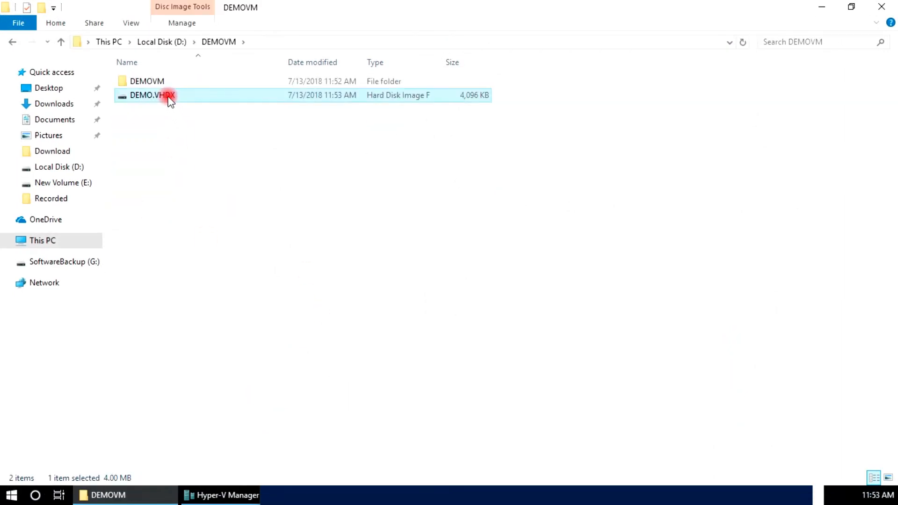
mouse_move(133, 287)
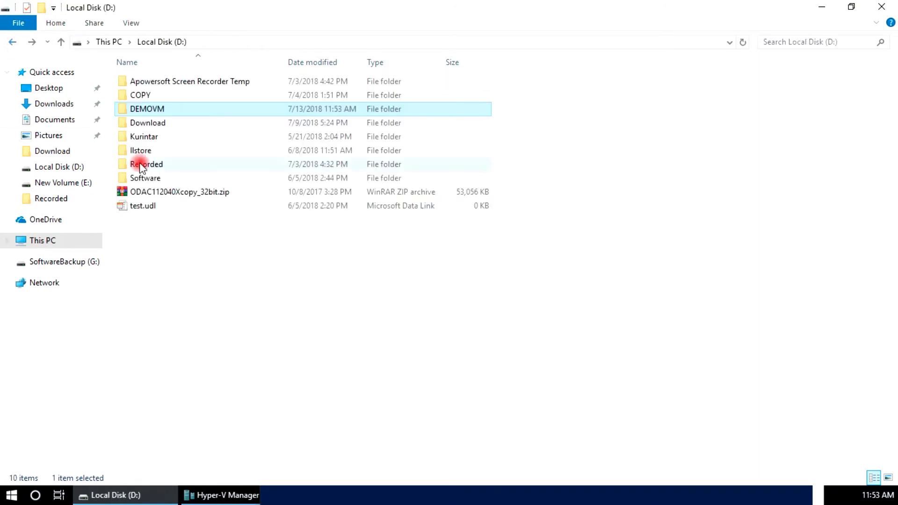
mouse_move(306, 495)
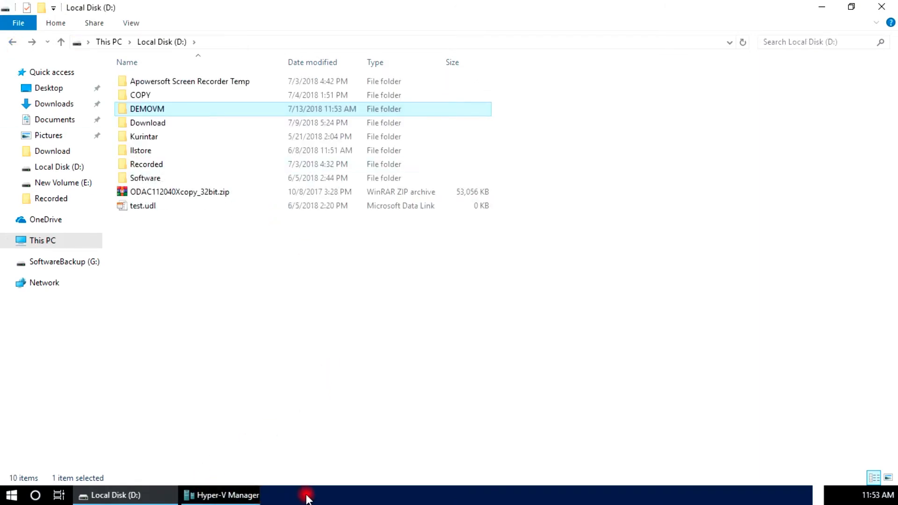
left_click(220, 495)
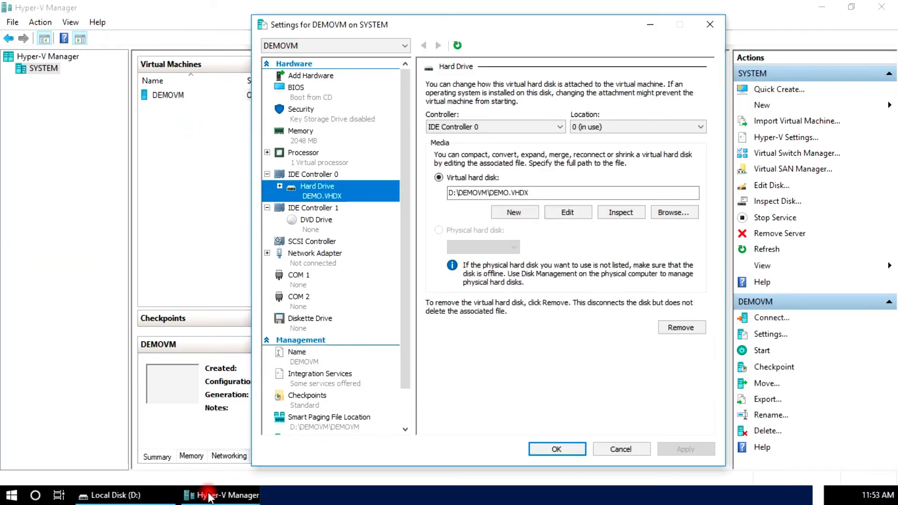
Step: Show the Processor page of DEMOVM's settings
left_click(303, 153)
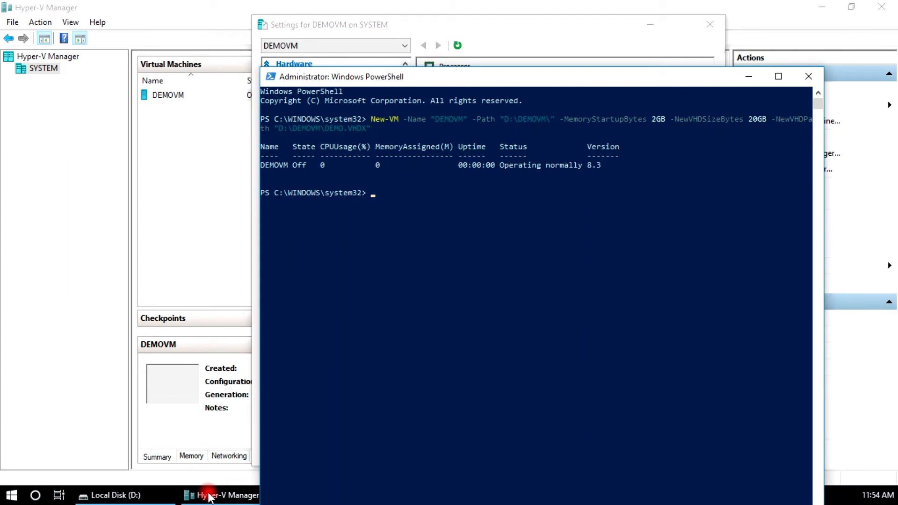
Step: Enter Set-VMProcessor -VMName "DEMOVM" -Count 4 in PowerShell
type("Set-")
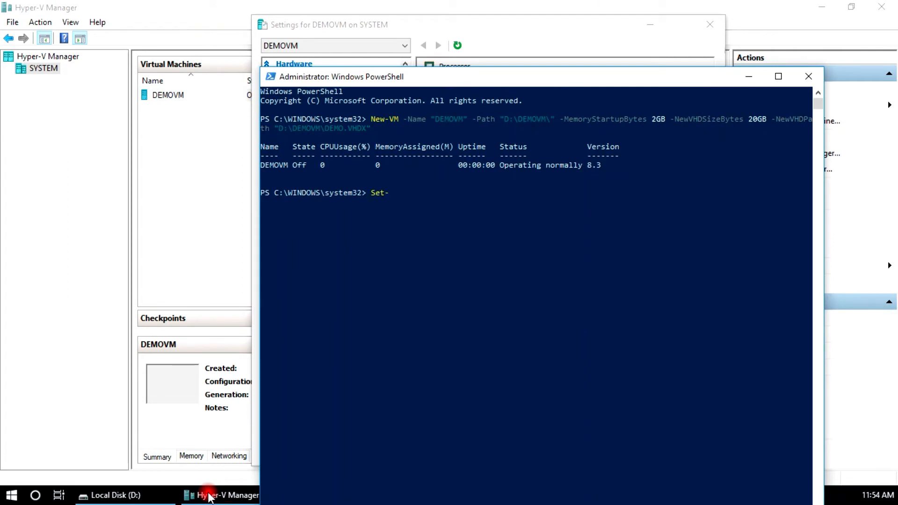
type("Vm")
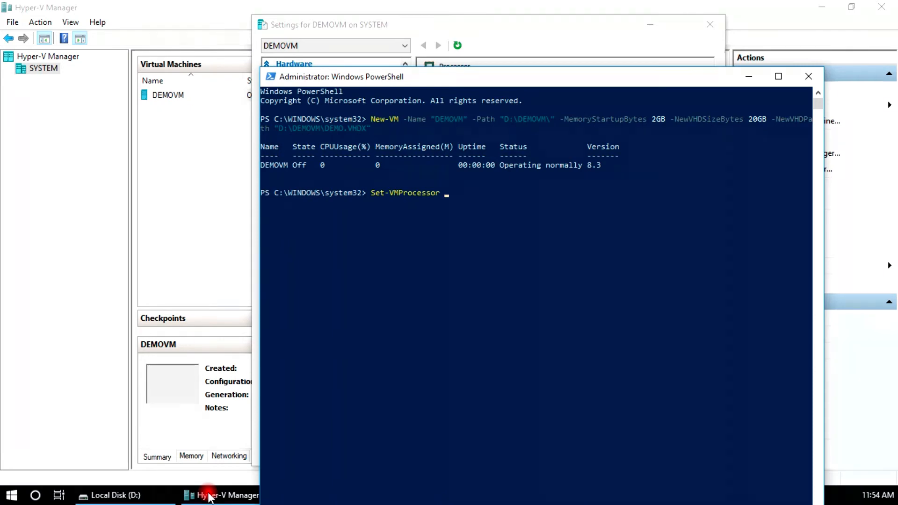
type("-VMName")
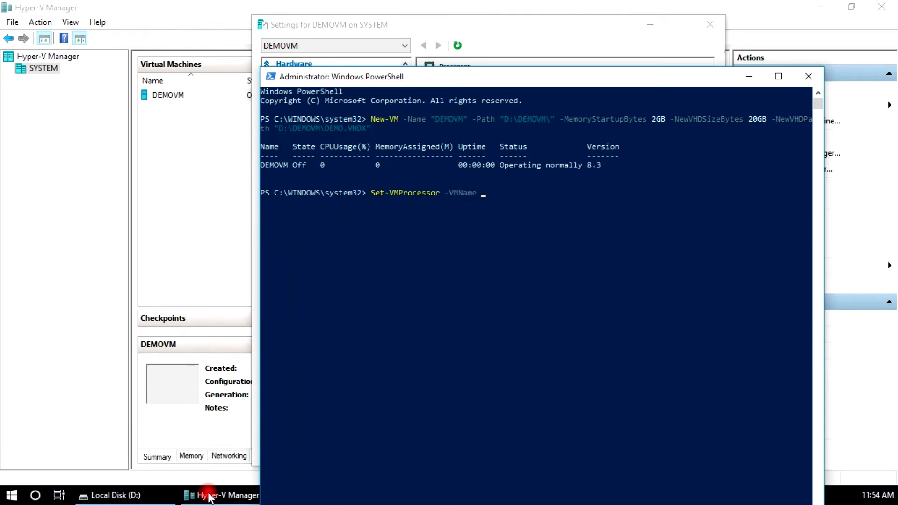
type("\"DE\"")
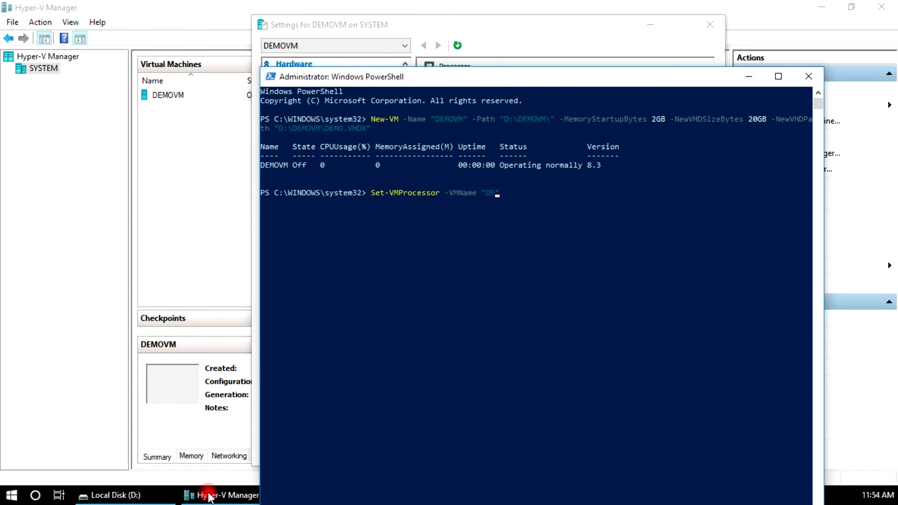
type("EMOVM")
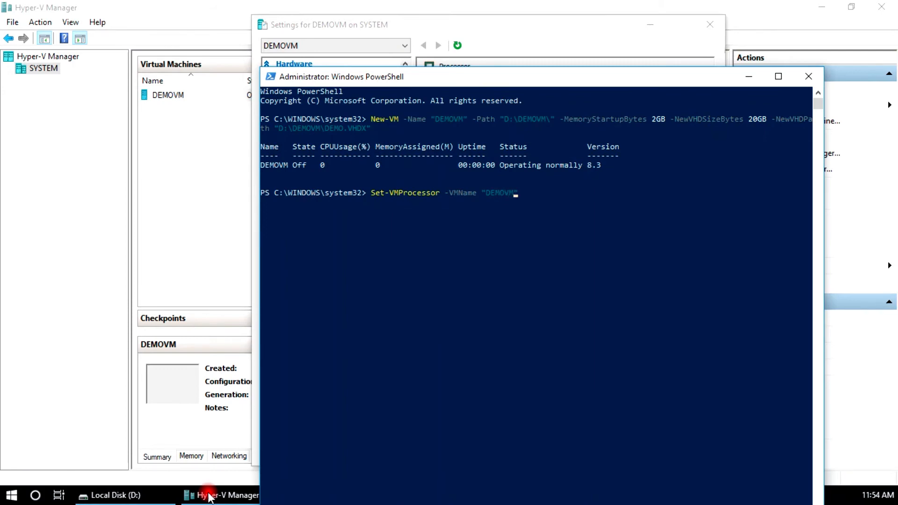
type("-Count")
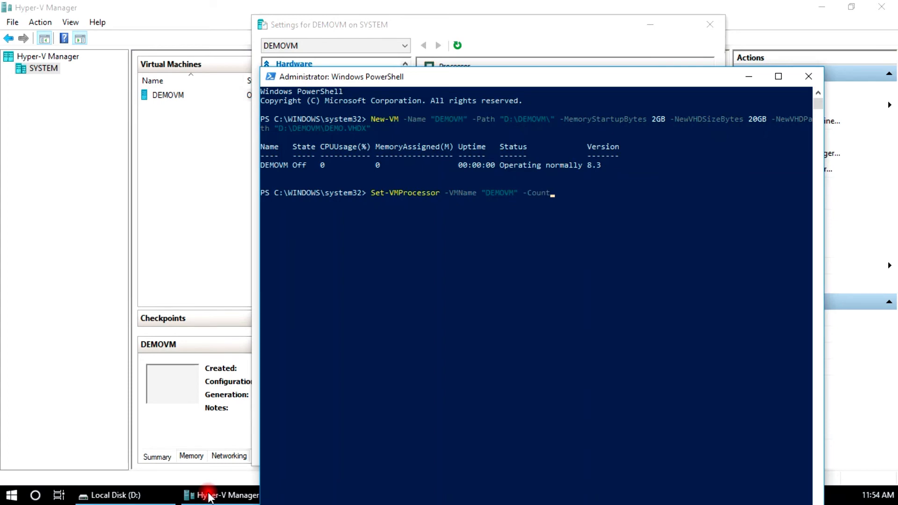
type("4")
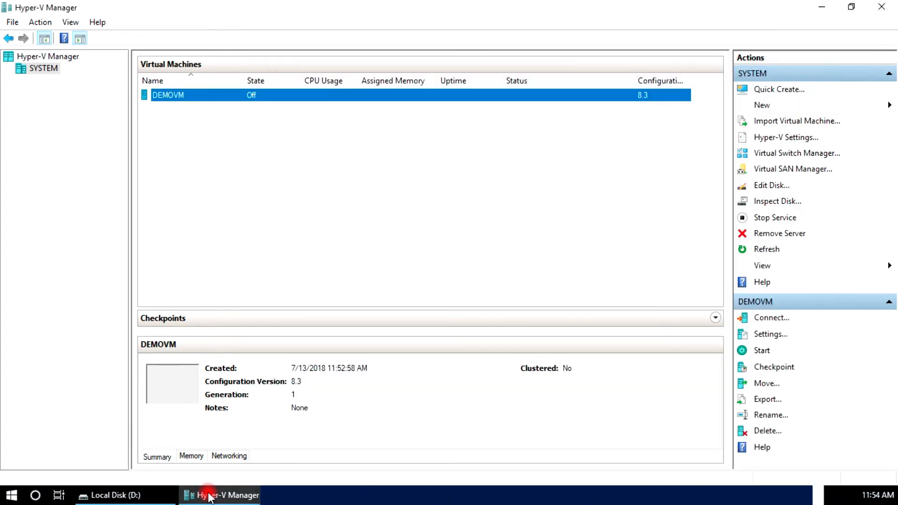
Step: Reopen DEMOVM's settings and verify Processor shows 4 virtual processors
left_click(770, 334)
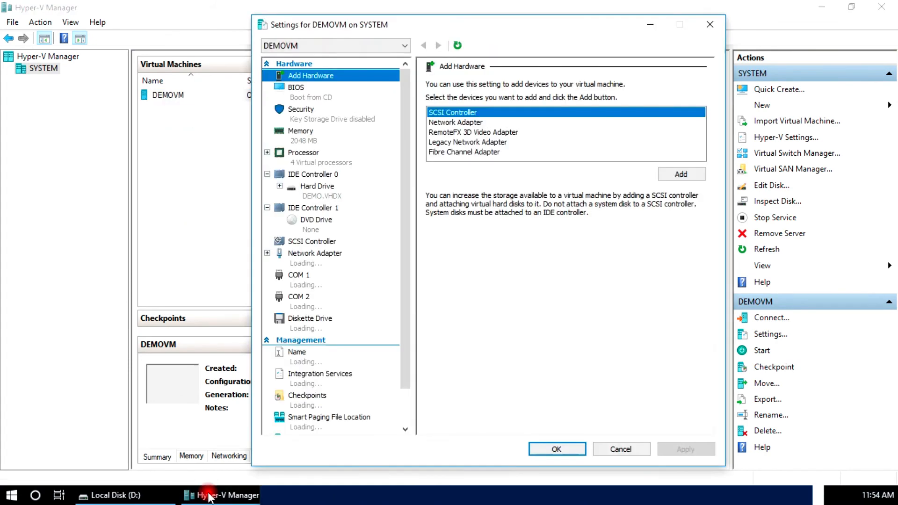
left_click(304, 153)
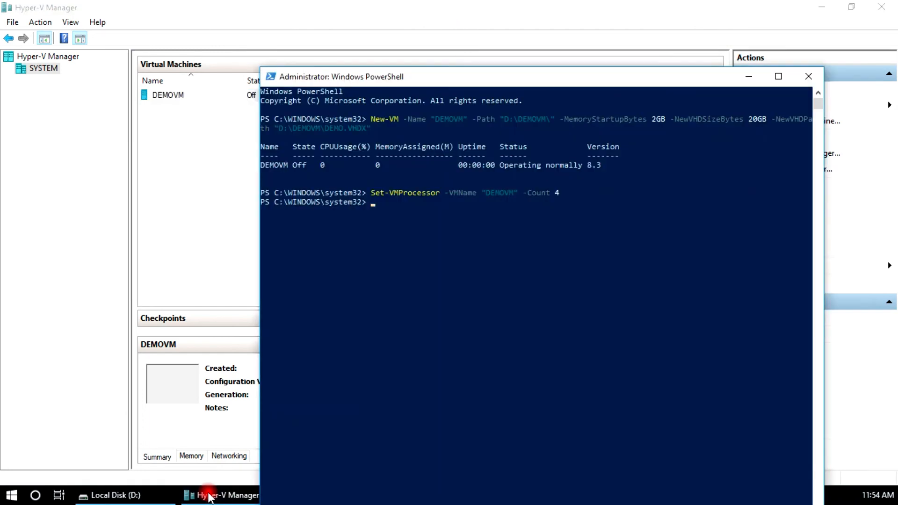
Step: Start DEMOVM with Start-VM
type("Start-VM")
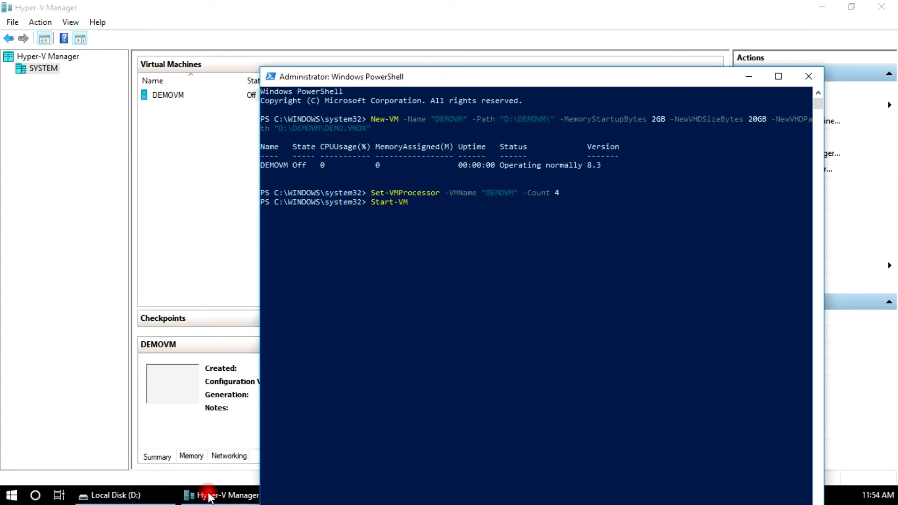
type("DEMO")
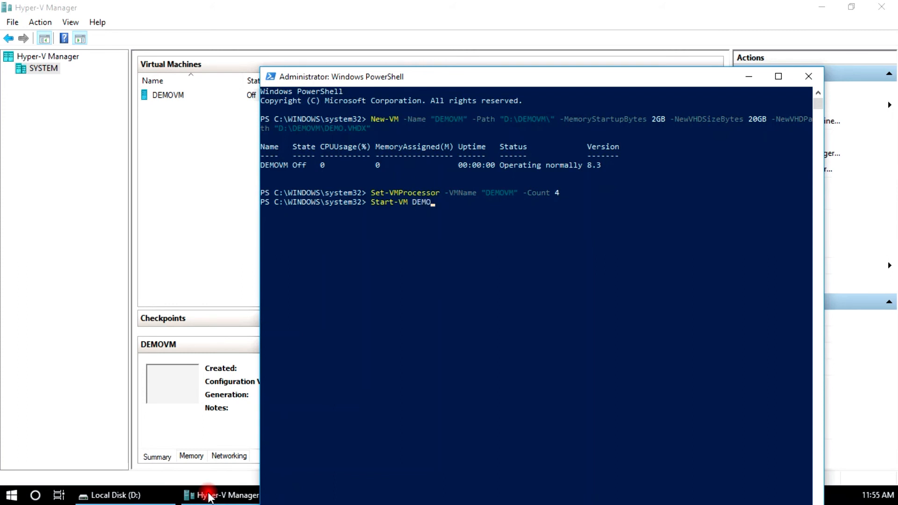
key("Return")
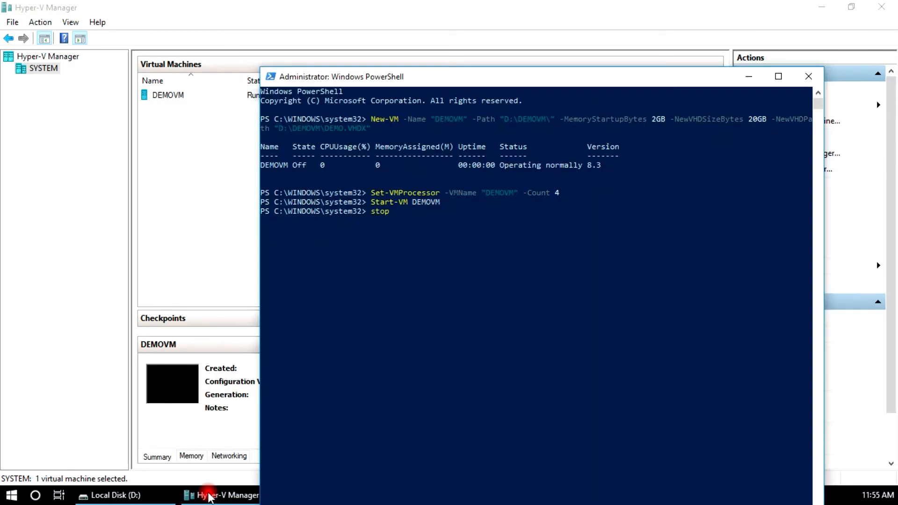
Step: Turn DEMOVM off with Stop-VM and confirm it shows Off in Hyper-V Manager
type("Stop-VM dd")
type("a")
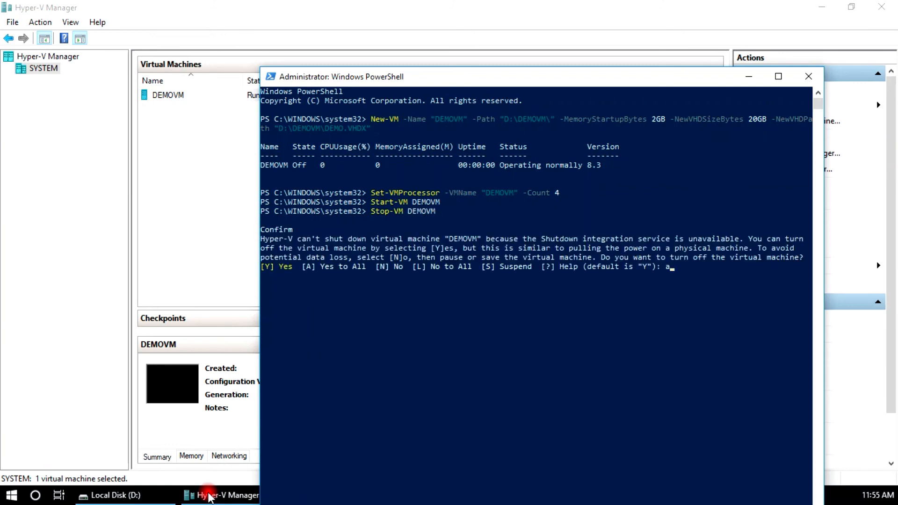
key("Return")
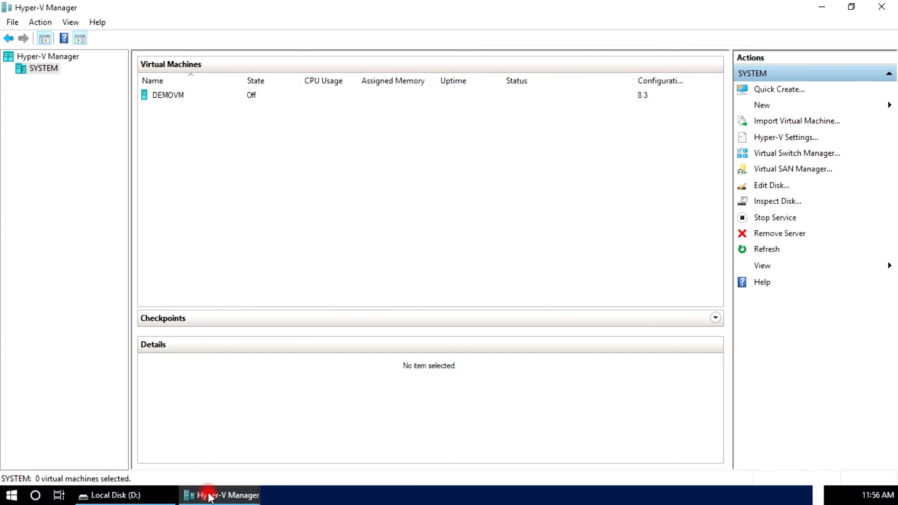
left_click(168, 95)
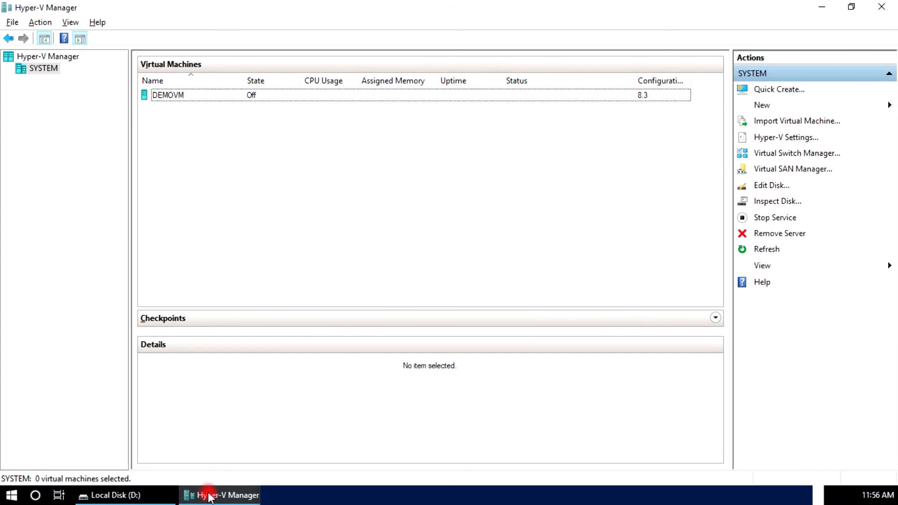